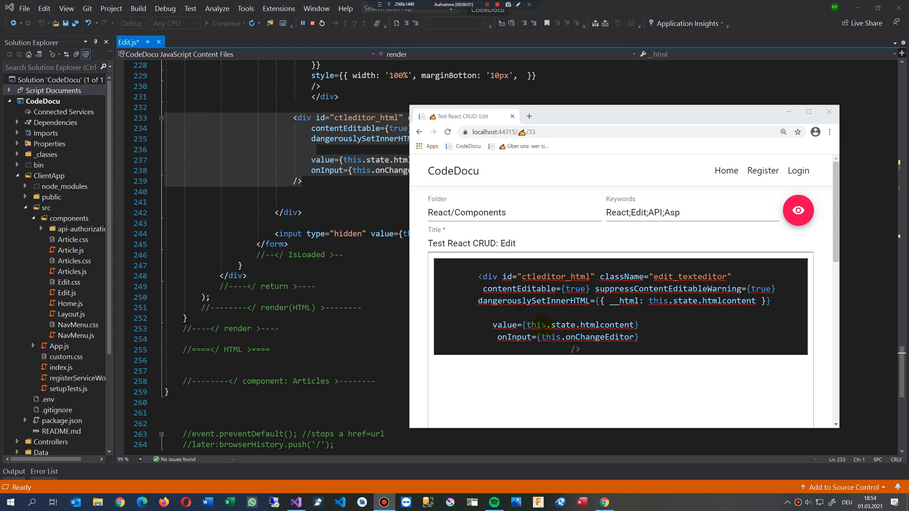
pyautogui.moveTo(513, 358)
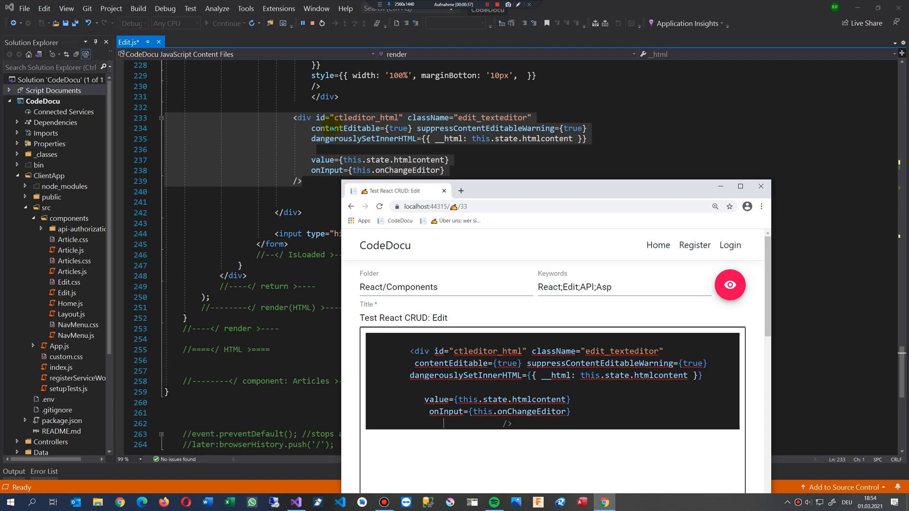
pyautogui.moveTo(337, 128)
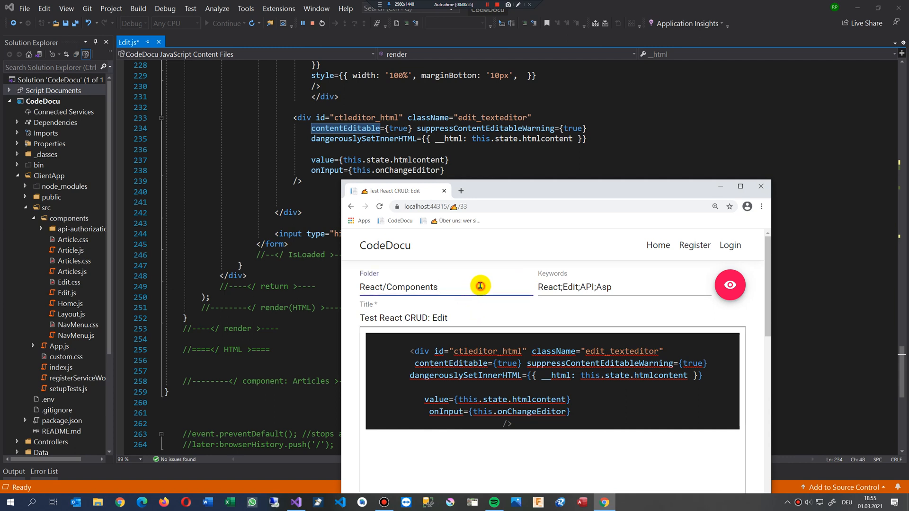
# Append 'fffff' to the Folder field and focus the editable content box to test it
pyautogui.write('fffff')
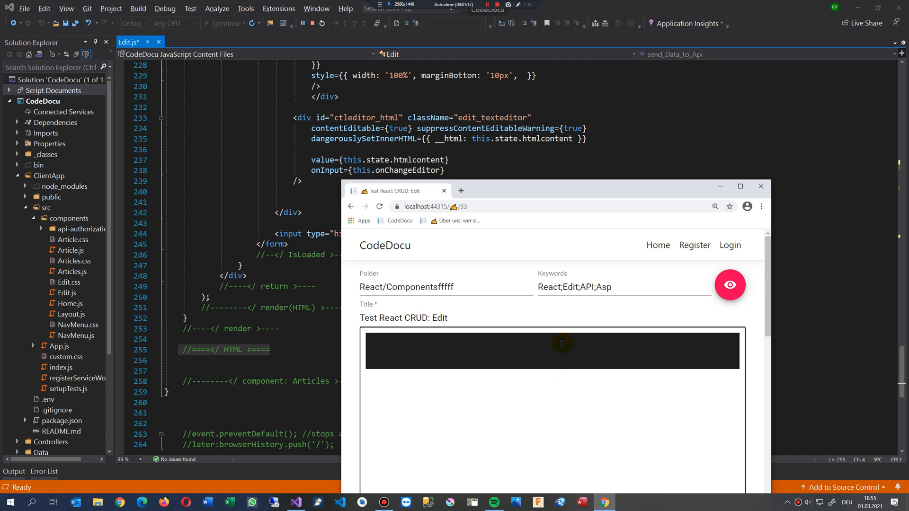
pyautogui.click(729, 285)
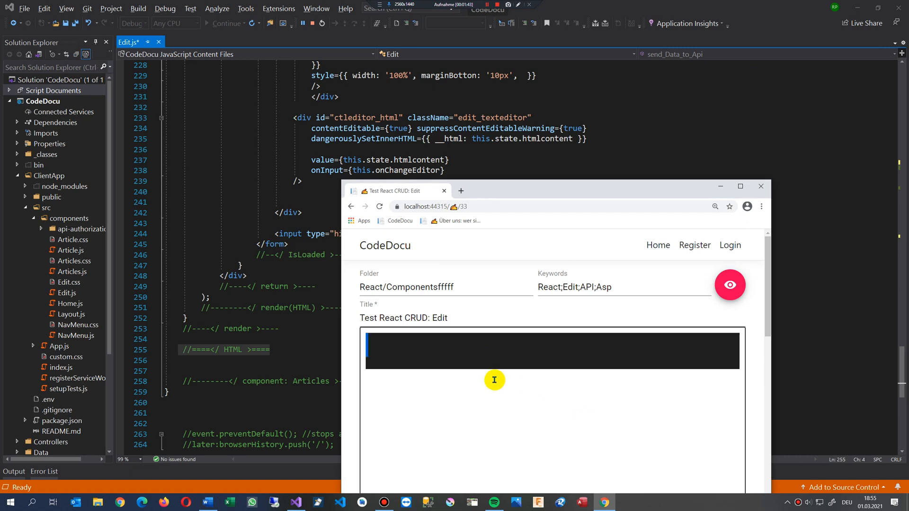
pyautogui.scroll(-3)
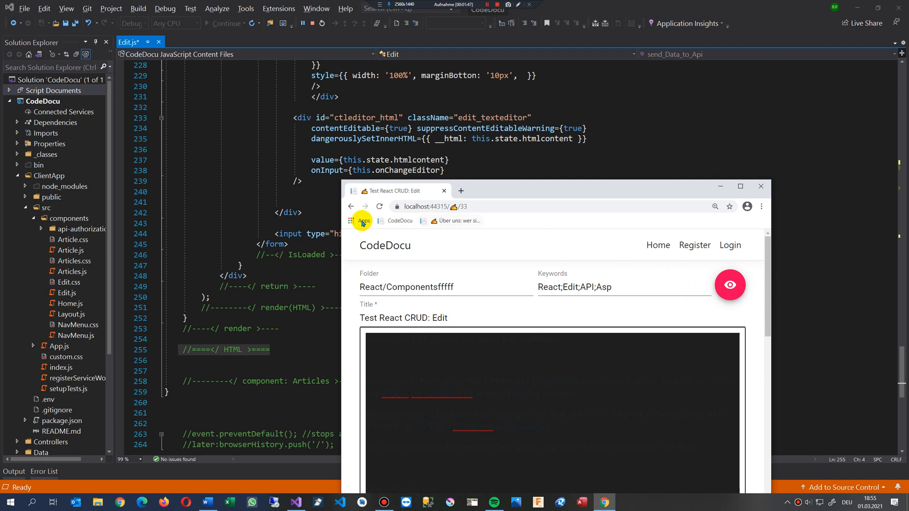
pyautogui.moveTo(381, 255)
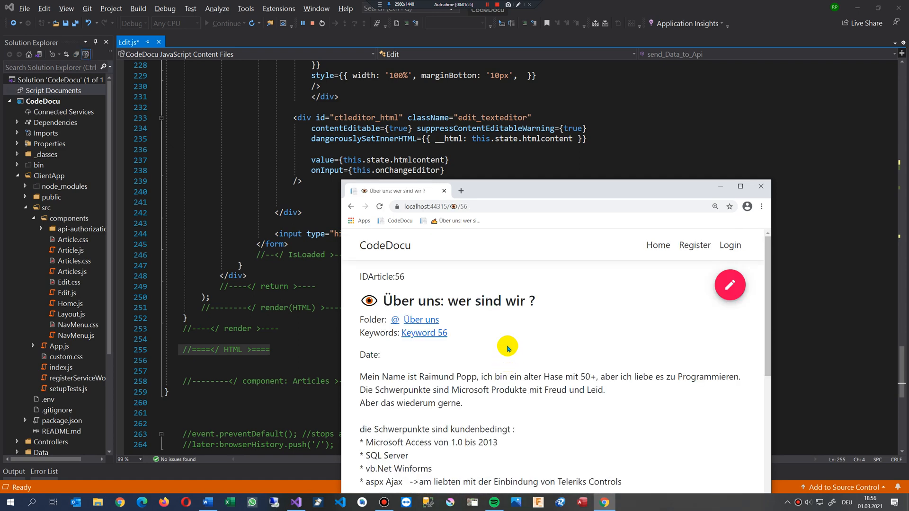
# Open the 'Über uns: wer sind wir ?' article for editing via the pencil button
pyautogui.click(730, 285)
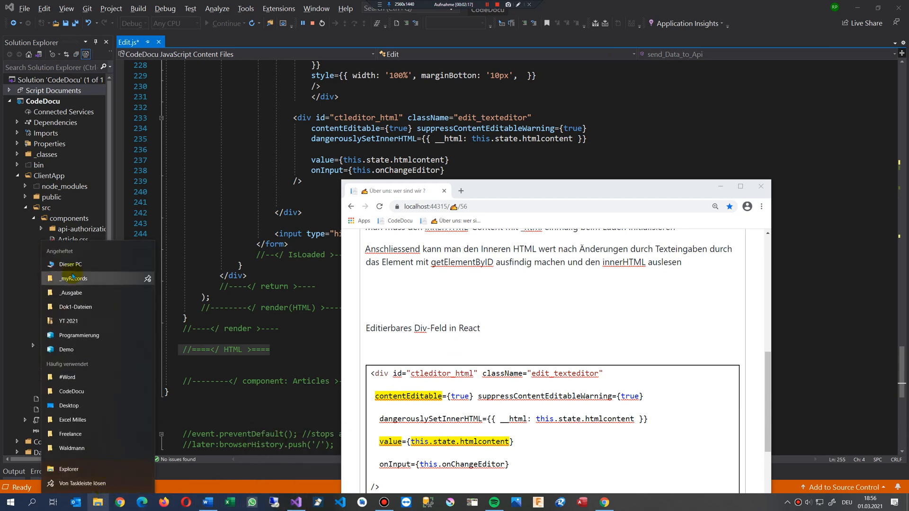
pyautogui.moveTo(71, 391)
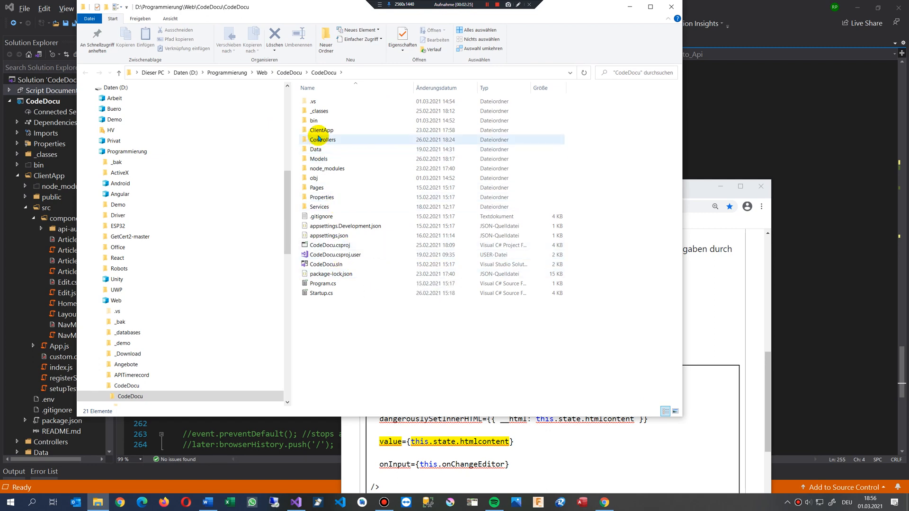
# Open the ClientApp folder and bring up its context actions to load it in VS Code
pyautogui.doubleClick(322, 130)
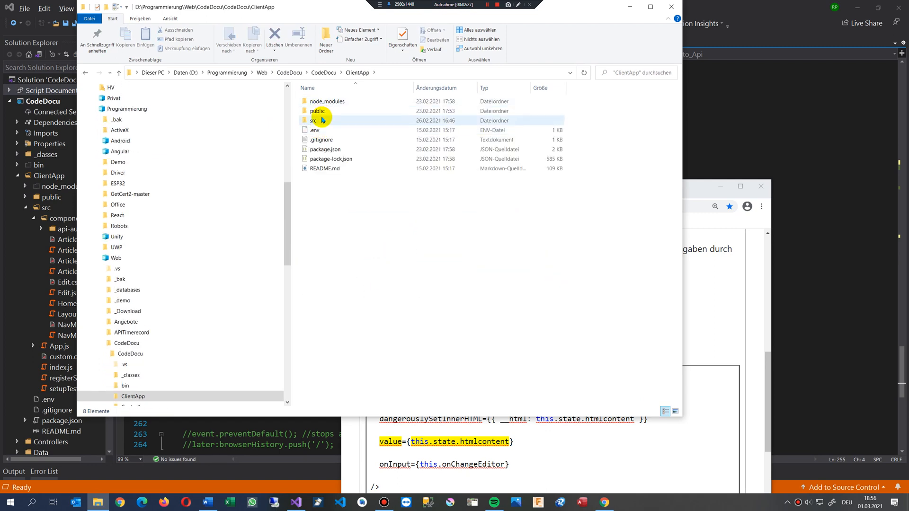
pyautogui.click(318, 111)
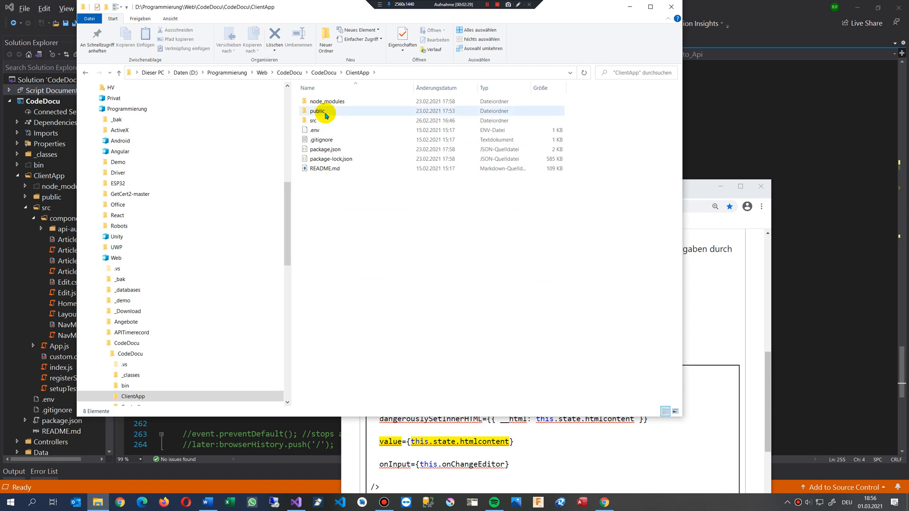
pyautogui.rightClick(321, 198)
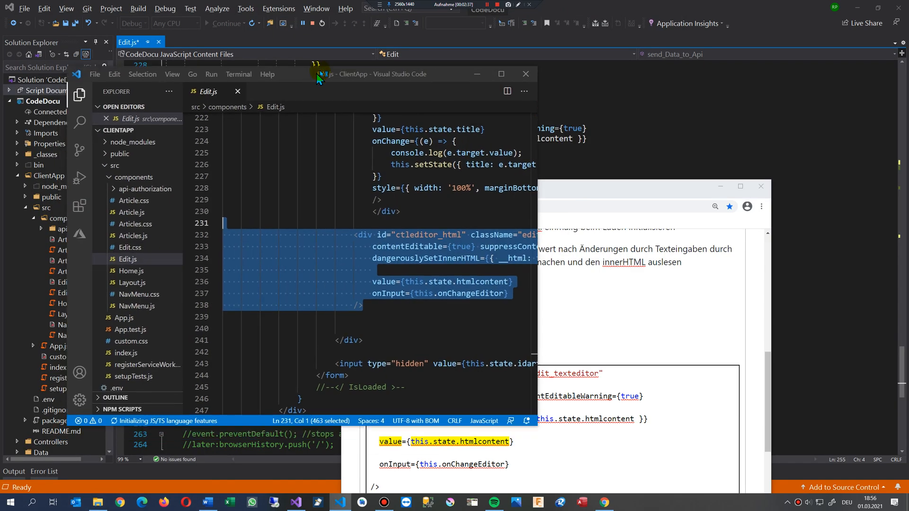
# Focus the Edit.js code window holding the editable-div lines to copy
pyautogui.click(392, 337)
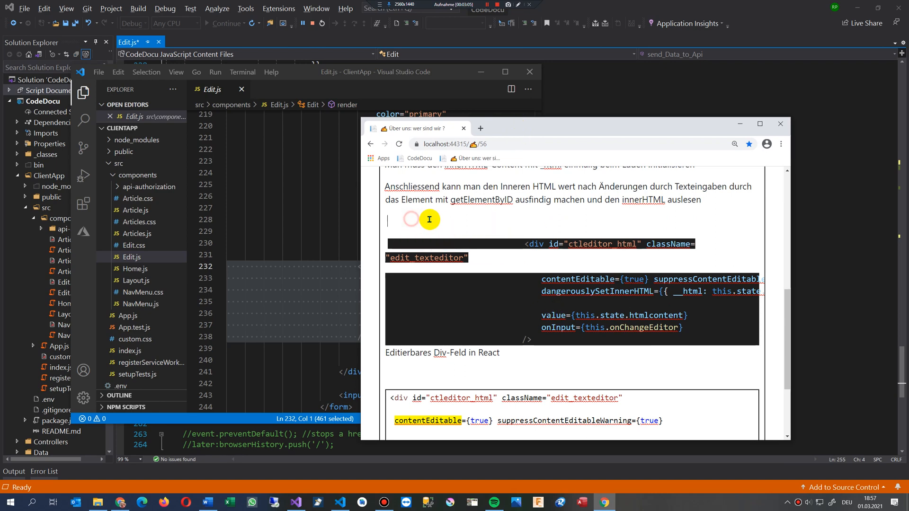
# Bring up the editing context menu in the article text
pyautogui.rightClick(429, 218)
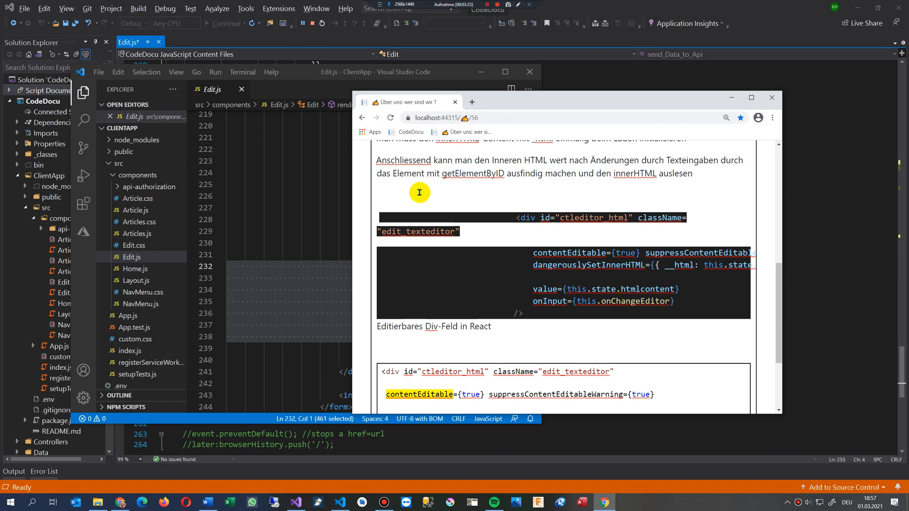
pyautogui.moveTo(447, 210)
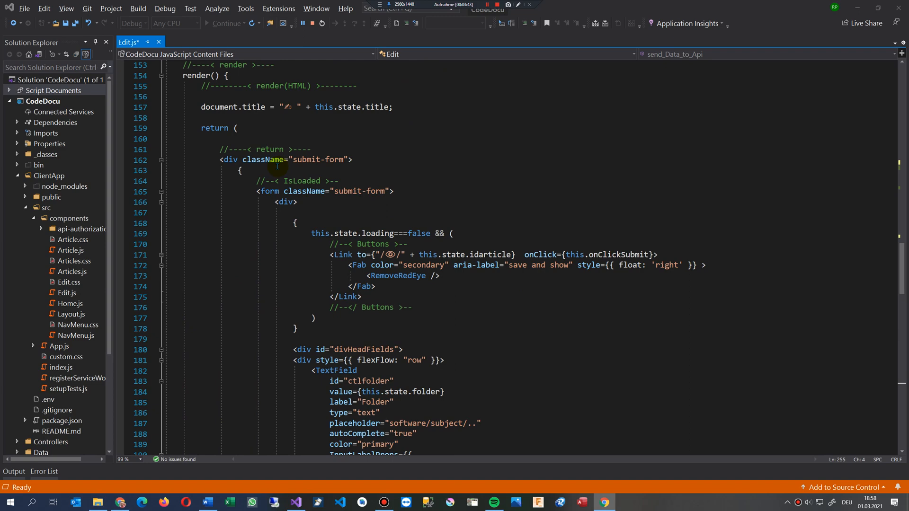
pyautogui.doubleClick(197, 139)
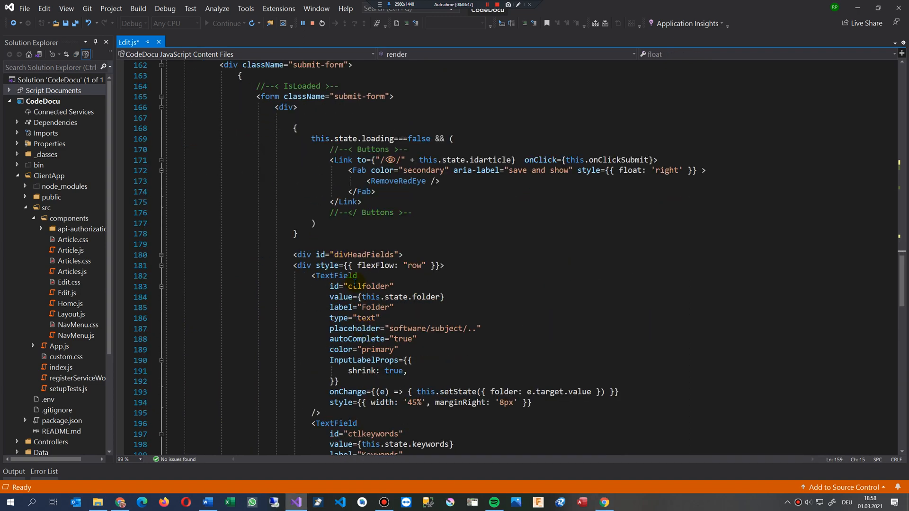
pyautogui.scroll(-3)
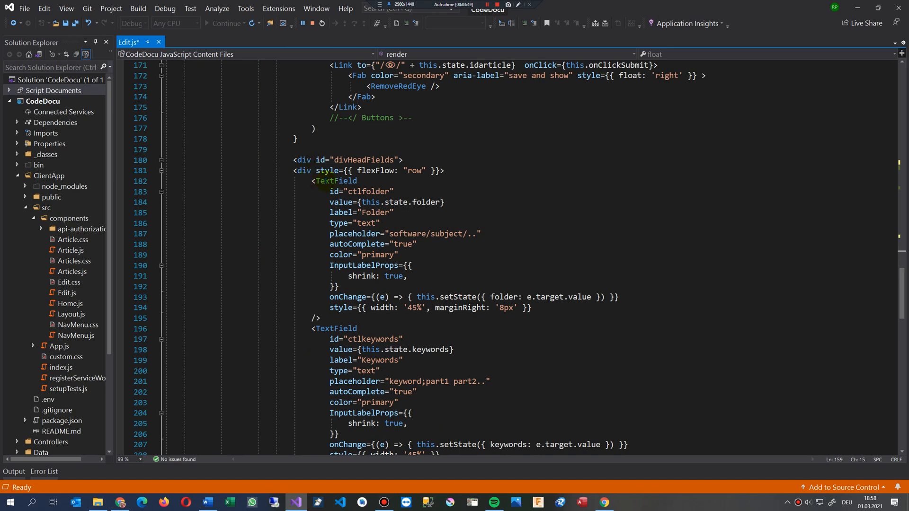
pyautogui.doubleClick(336, 181)
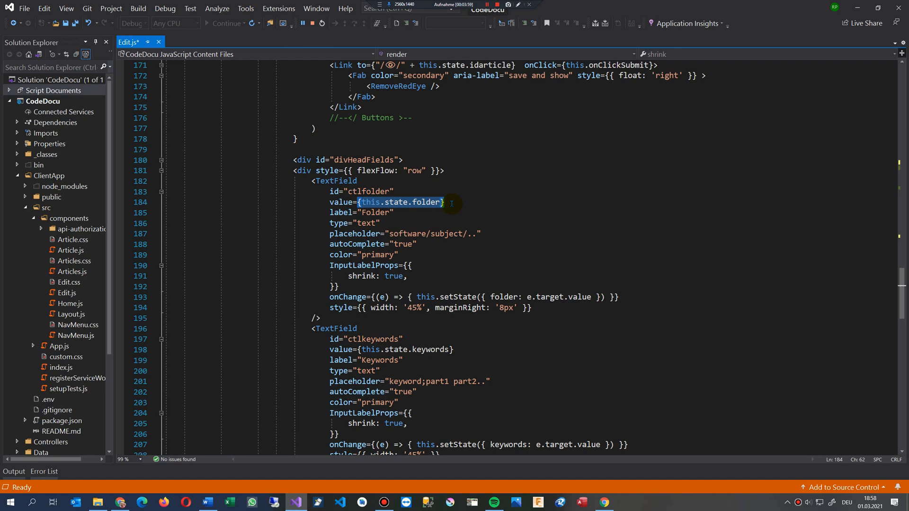
pyautogui.scroll(-3)
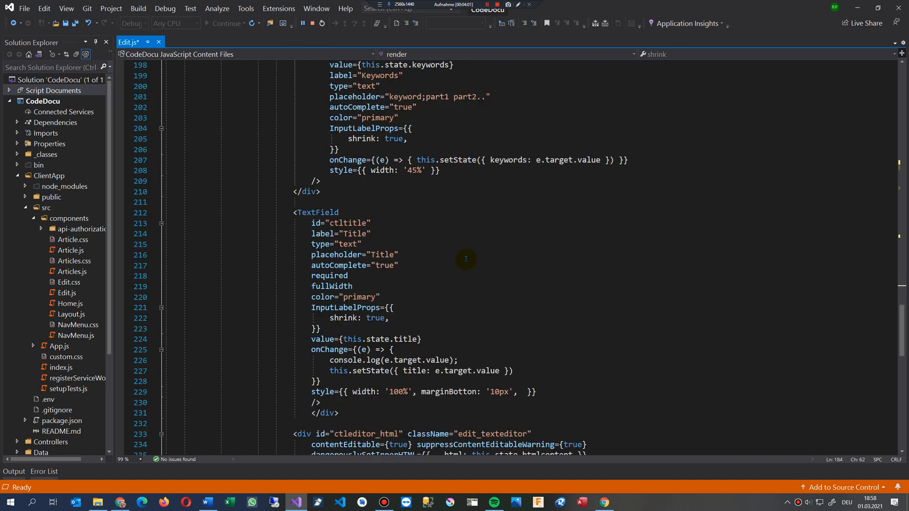
pyautogui.scroll(-3)
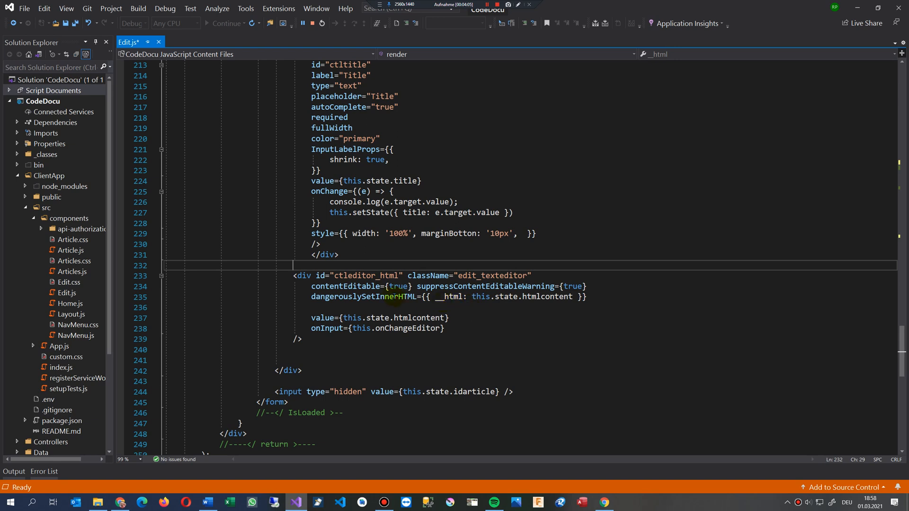
pyautogui.doubleClick(340, 297)
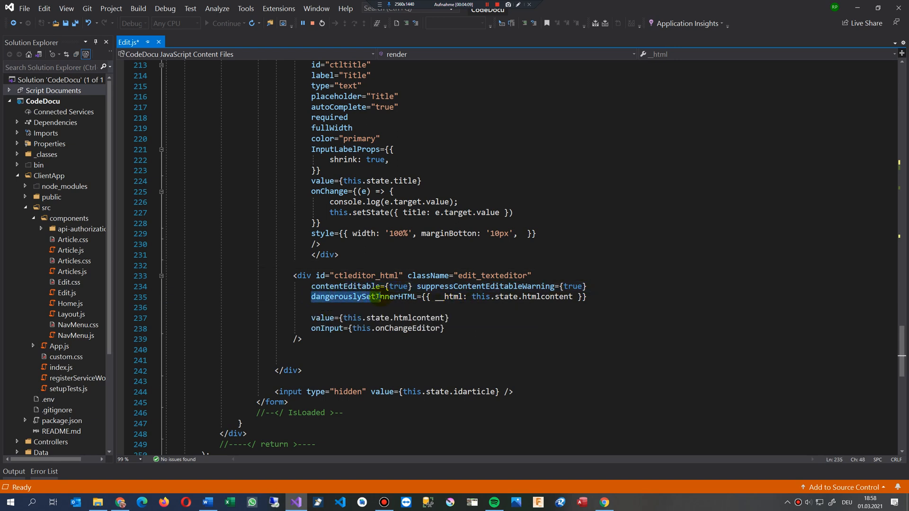
pyautogui.doubleClick(363, 296)
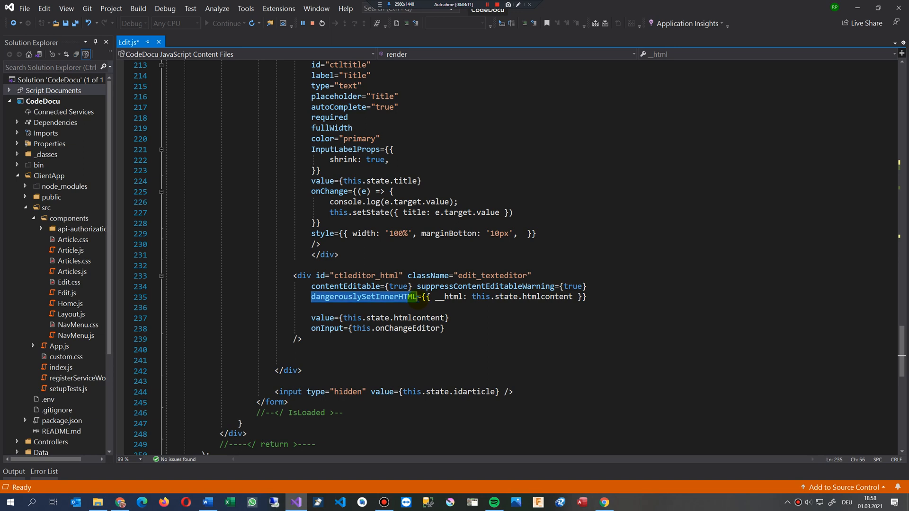
pyautogui.moveTo(420, 297); pyautogui.dragTo(336, 338)
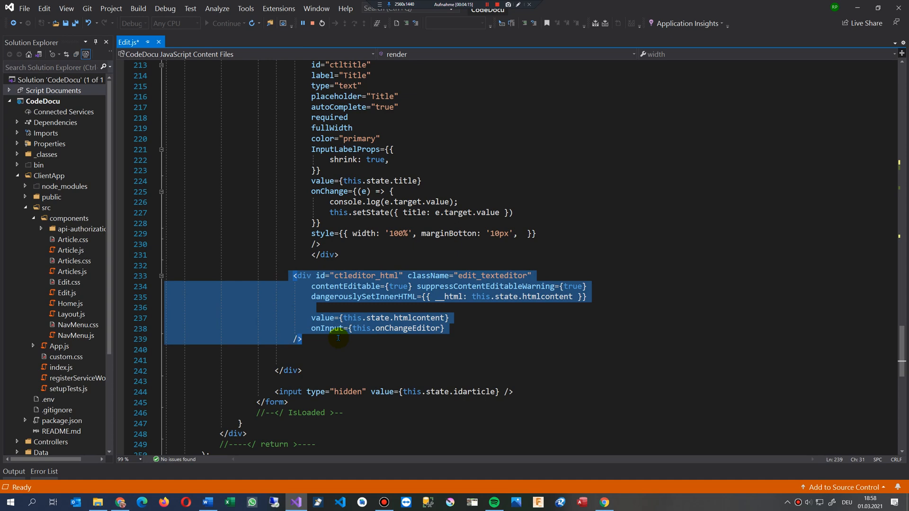
pyautogui.scroll(-3)
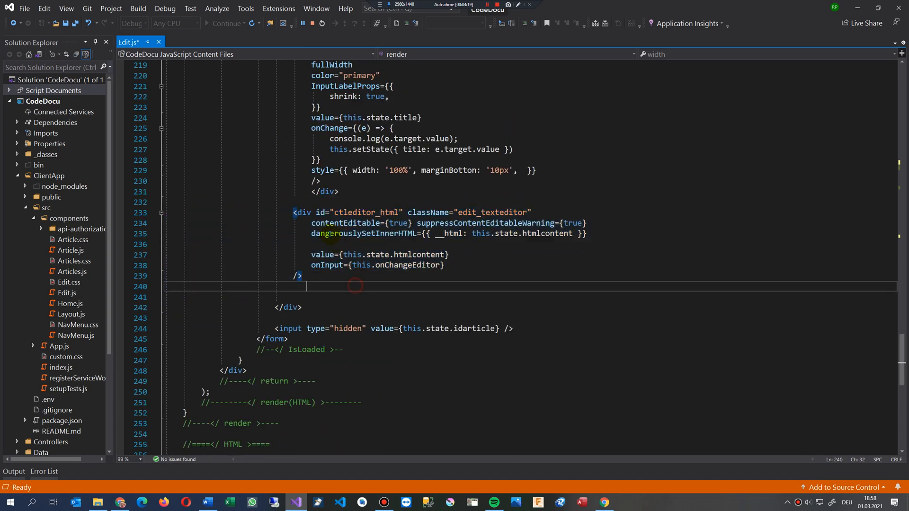
pyautogui.doubleClick(363, 233)
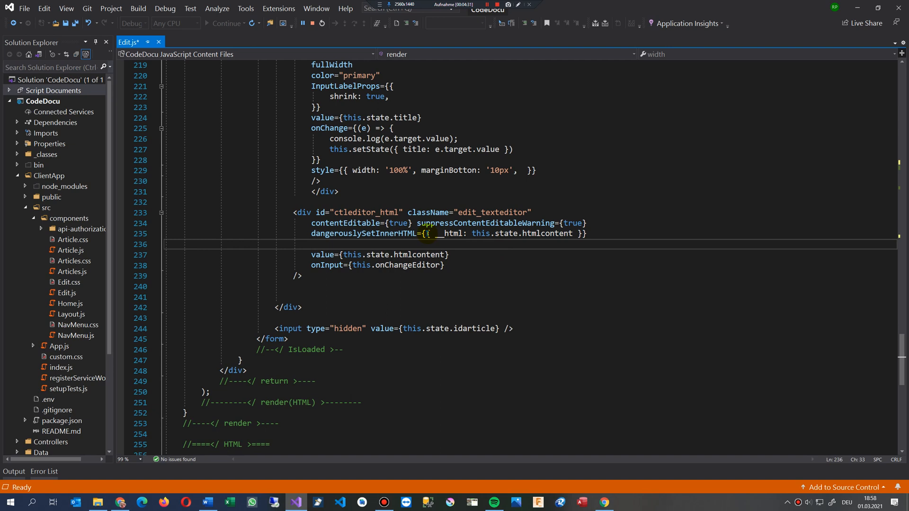
pyautogui.doubleClick(449, 233)
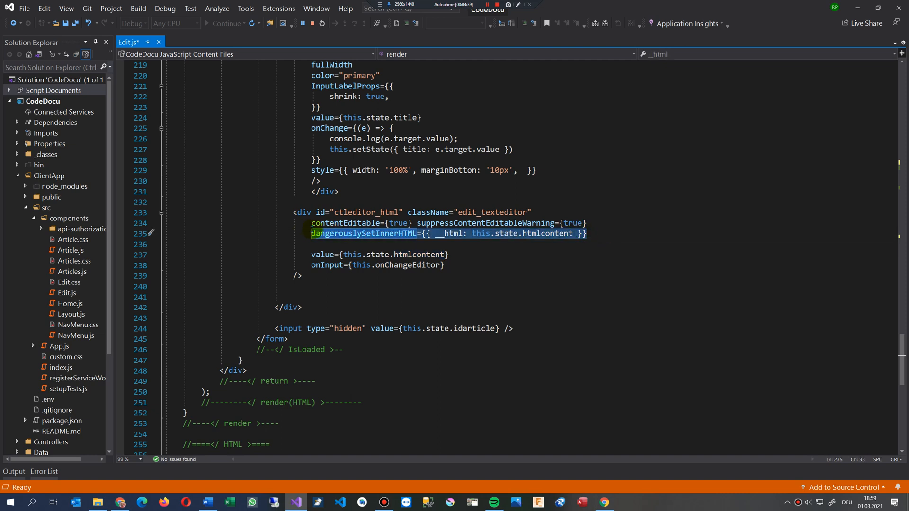
pyautogui.click(322, 255)
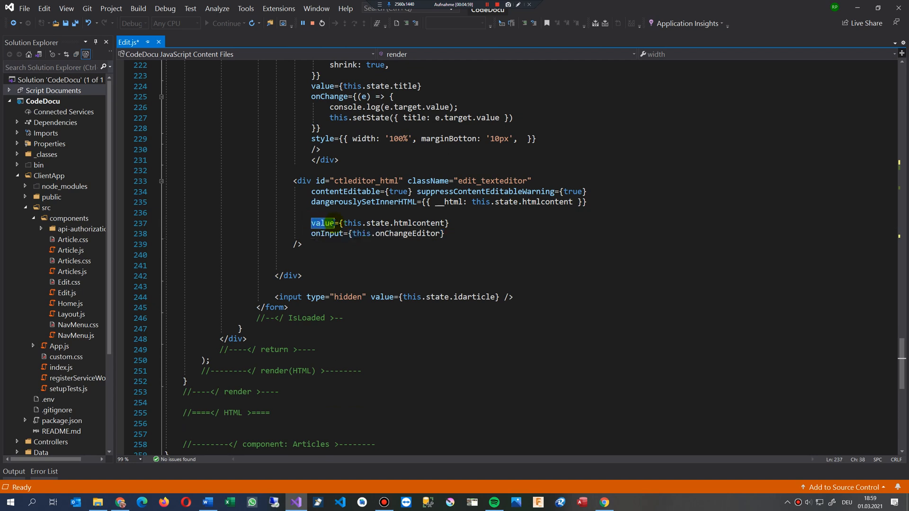
pyautogui.doubleClick(418, 224)
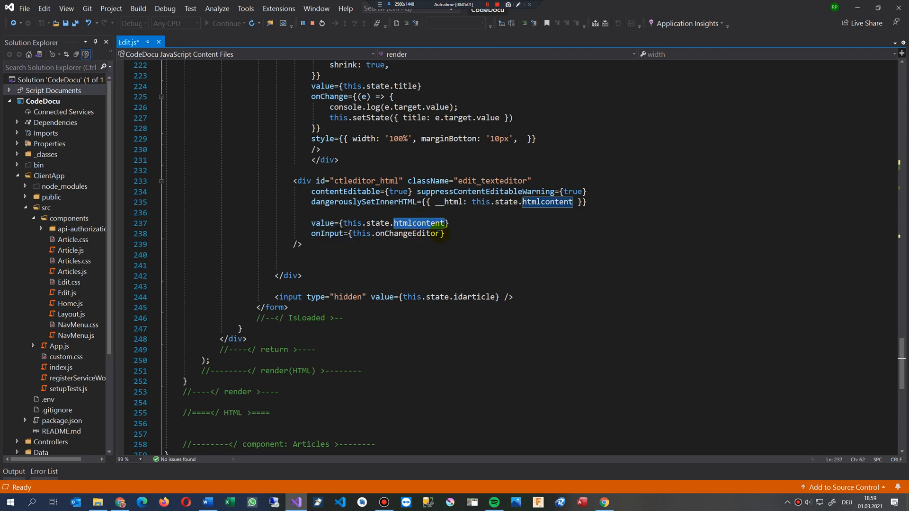
pyautogui.click(391, 233)
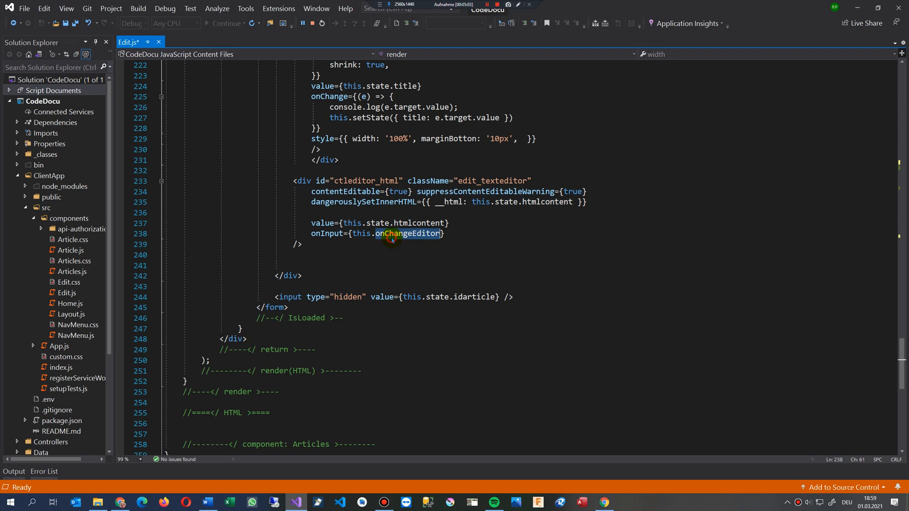
pyautogui.moveTo(406, 233)
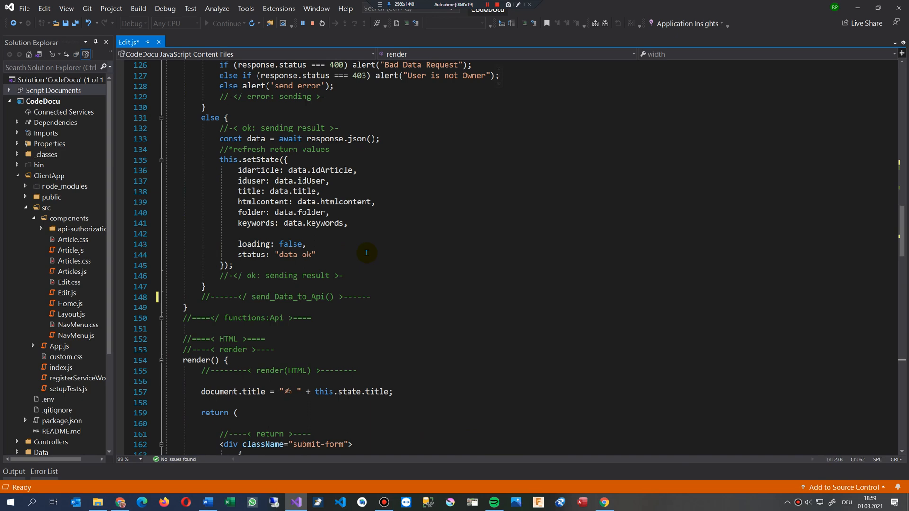
# Scroll Edit.js to the onChangeEditor method storing innerHTML as editor_innerHtml
pyautogui.scroll(-3)
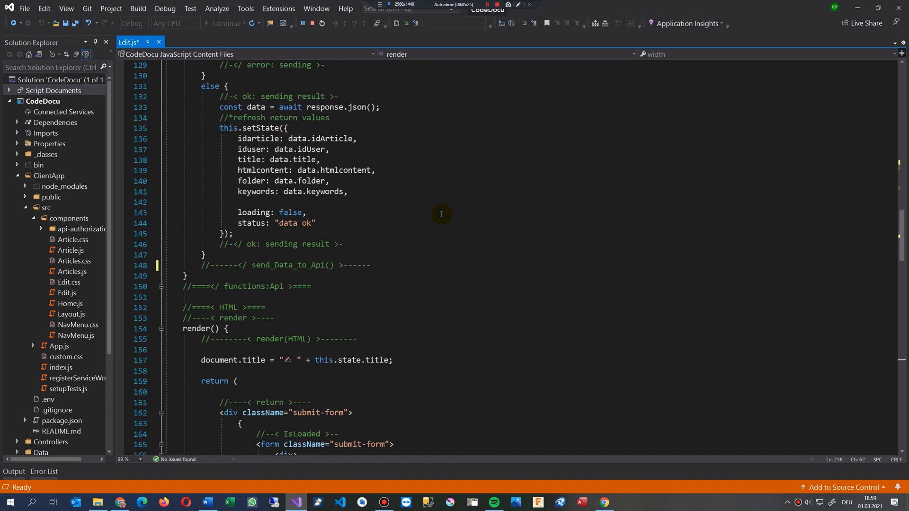
pyautogui.scroll(3)
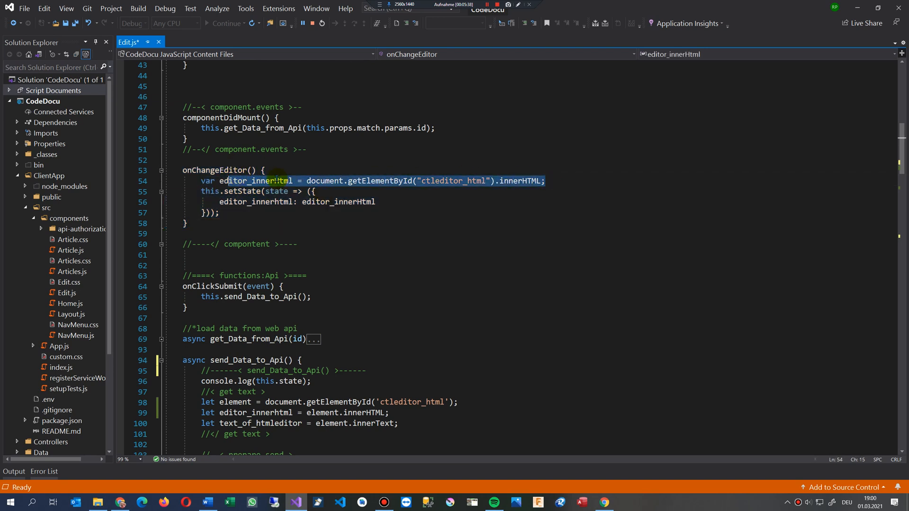
pyautogui.moveTo(515, 181)
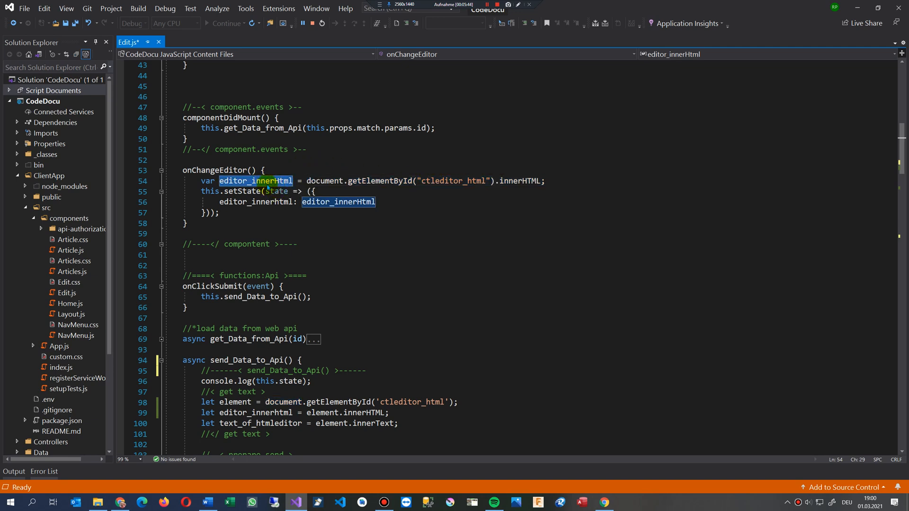
pyautogui.moveTo(284, 181)
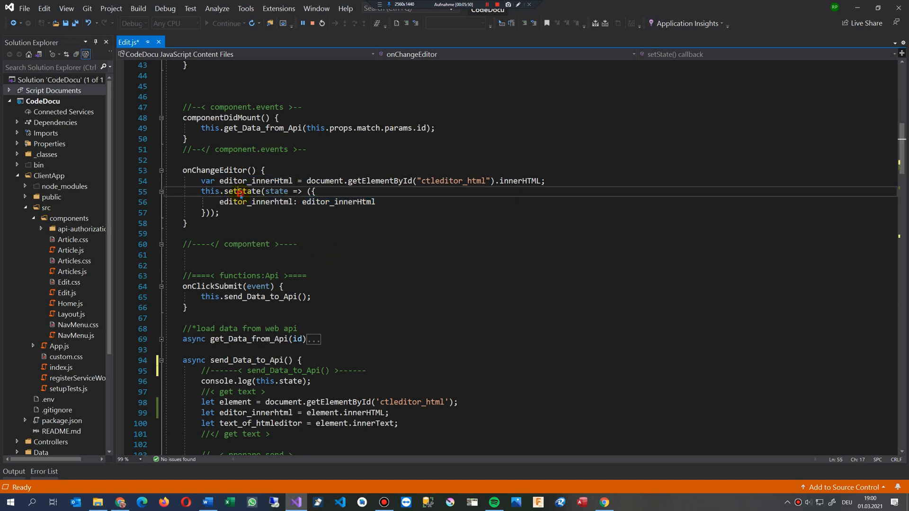
pyautogui.doubleClick(242, 191)
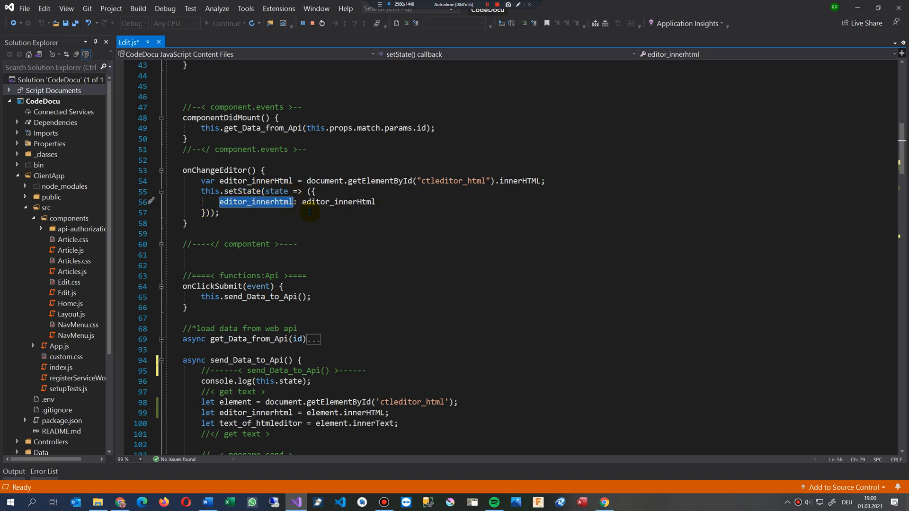
pyautogui.moveTo(316, 229)
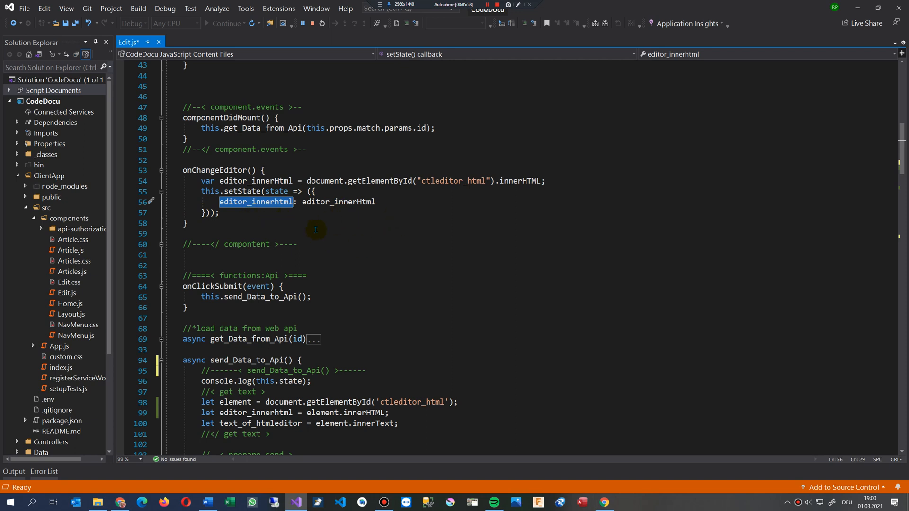
pyautogui.moveTo(183, 169); pyautogui.dragTo(187, 224)
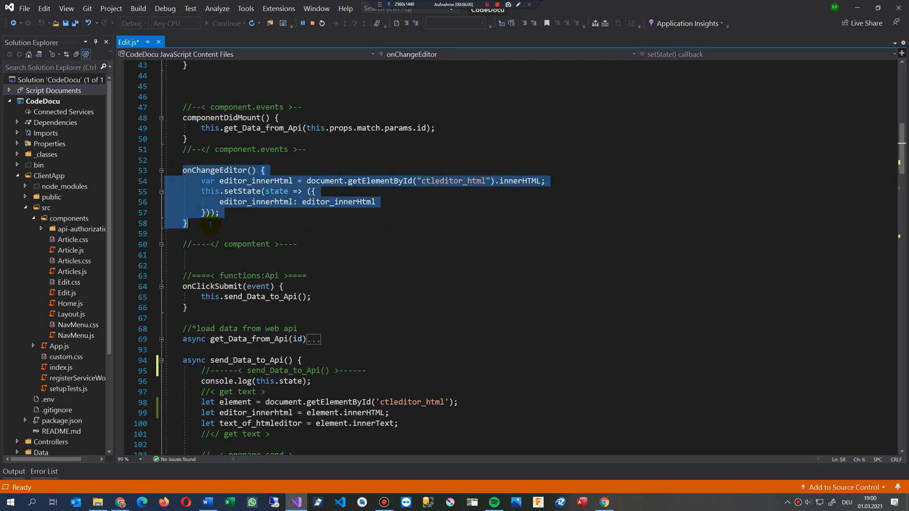
pyautogui.scroll(-3)
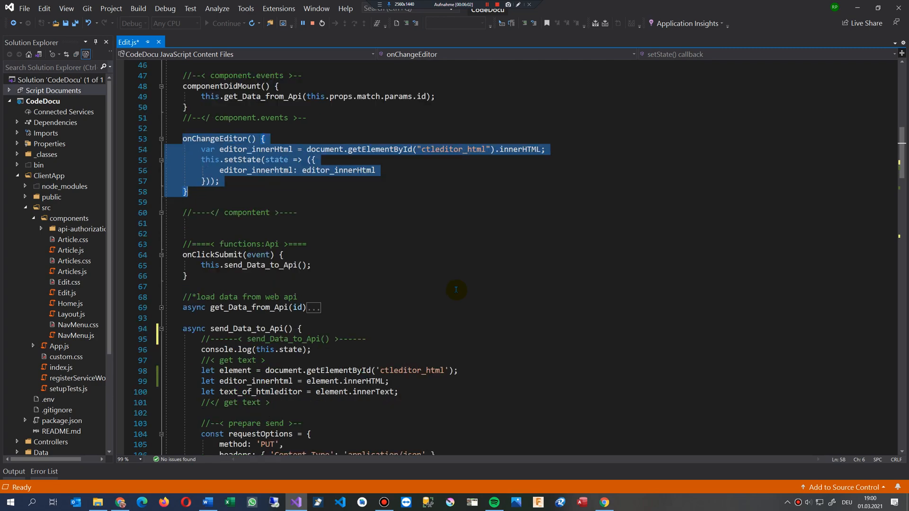
pyautogui.scroll(-3)
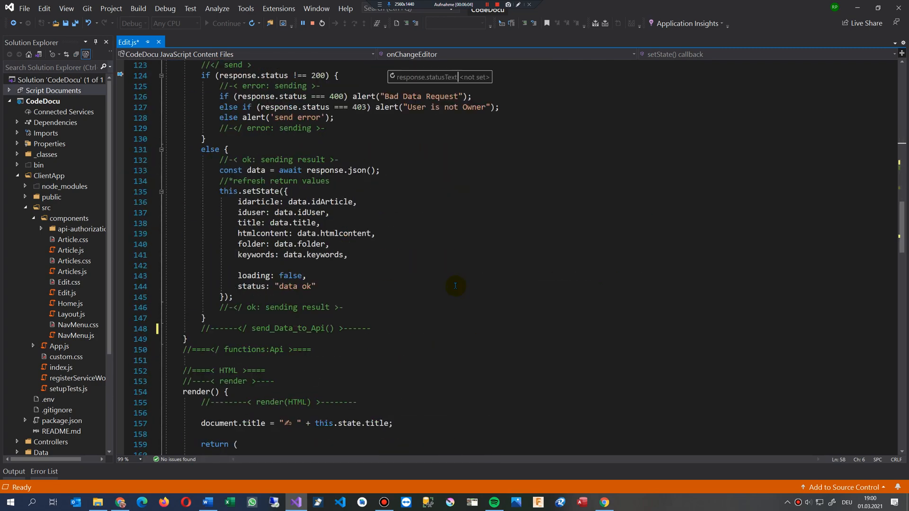
pyautogui.scroll(-3)
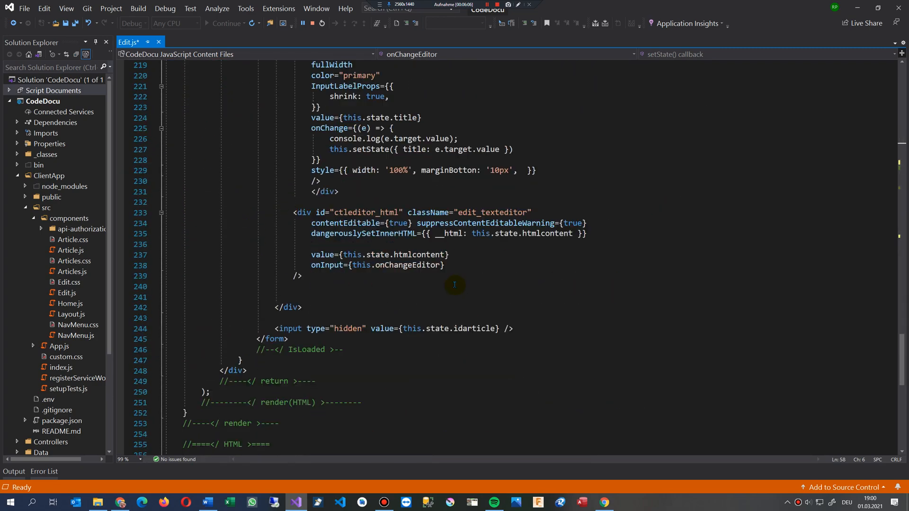
pyautogui.scroll(-3)
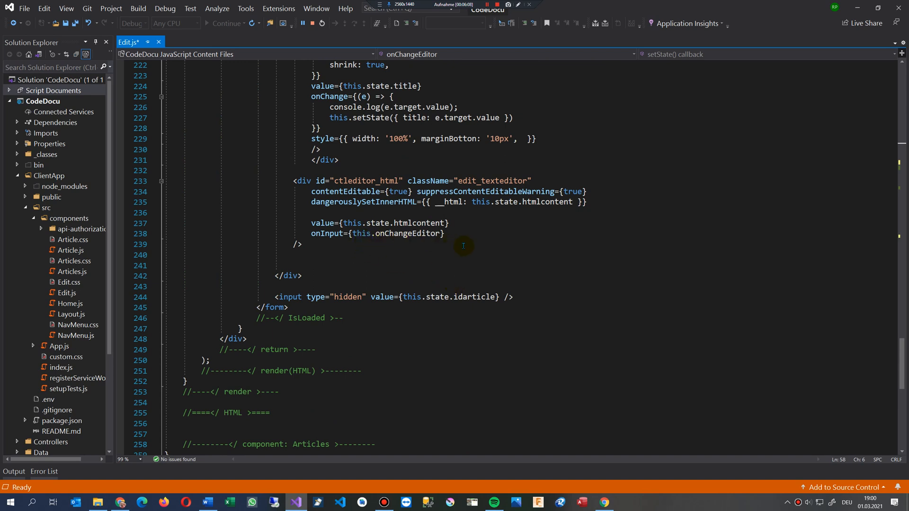
pyautogui.moveTo(296, 213)
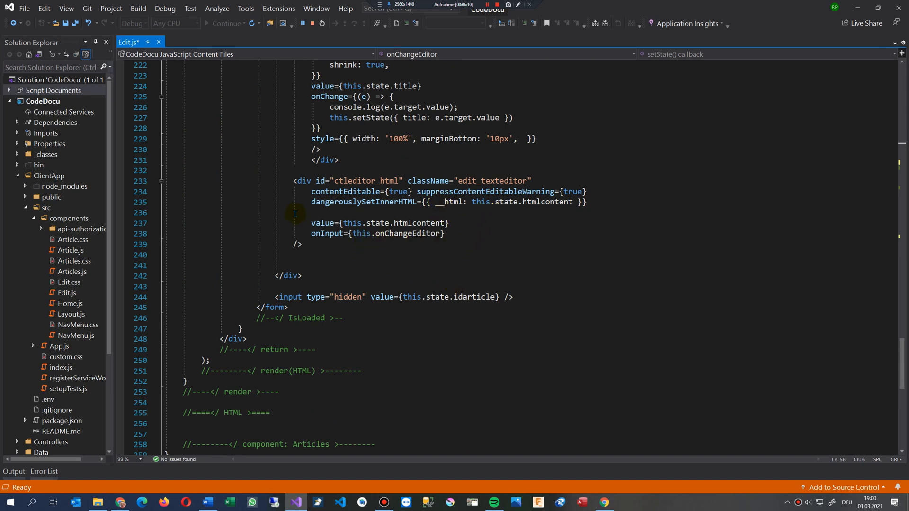
pyautogui.moveTo(310, 191); pyautogui.dragTo(415, 202)
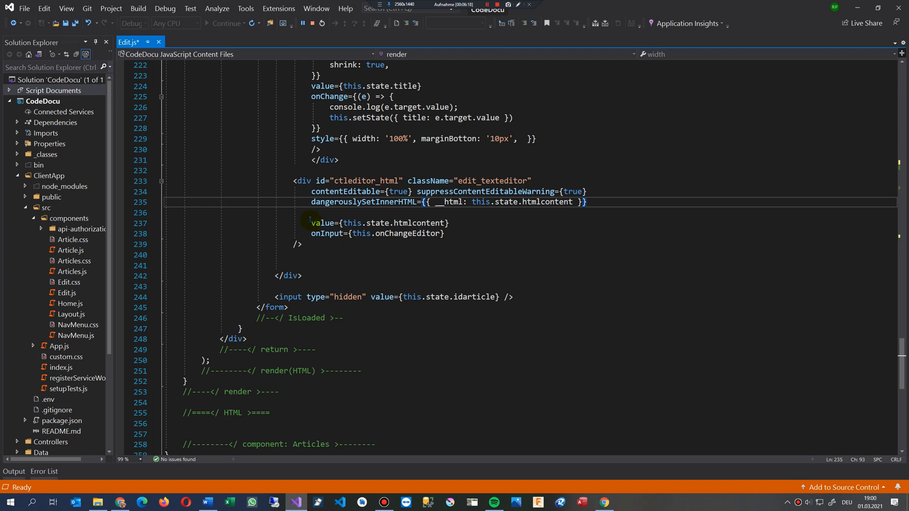
pyautogui.moveTo(311, 222); pyautogui.dragTo(445, 233)
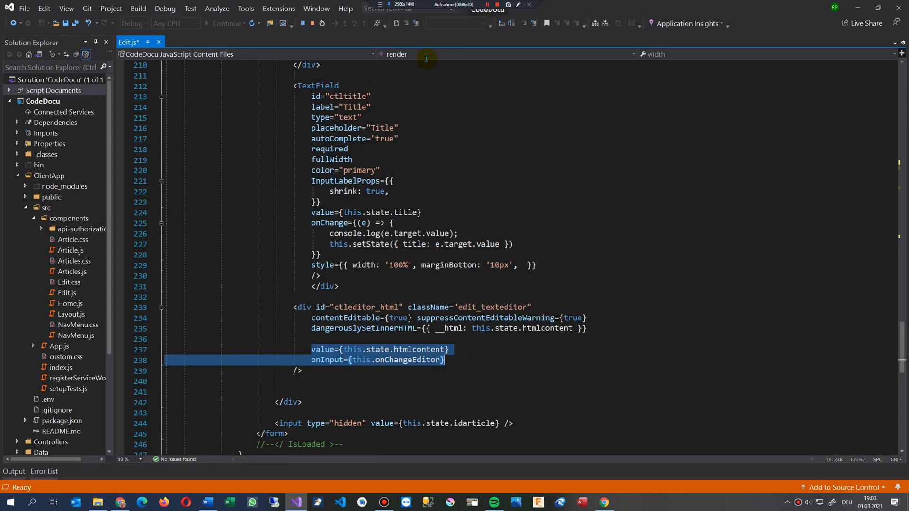
pyautogui.moveTo(494, 348)
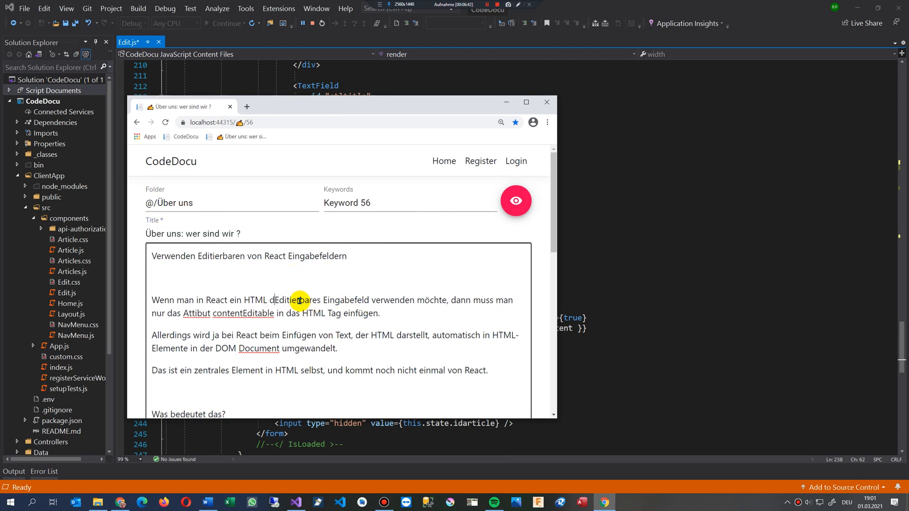
# Type test characters 'ddddd' after the word HTML in the second paragraph
pyautogui.write('ddddd')
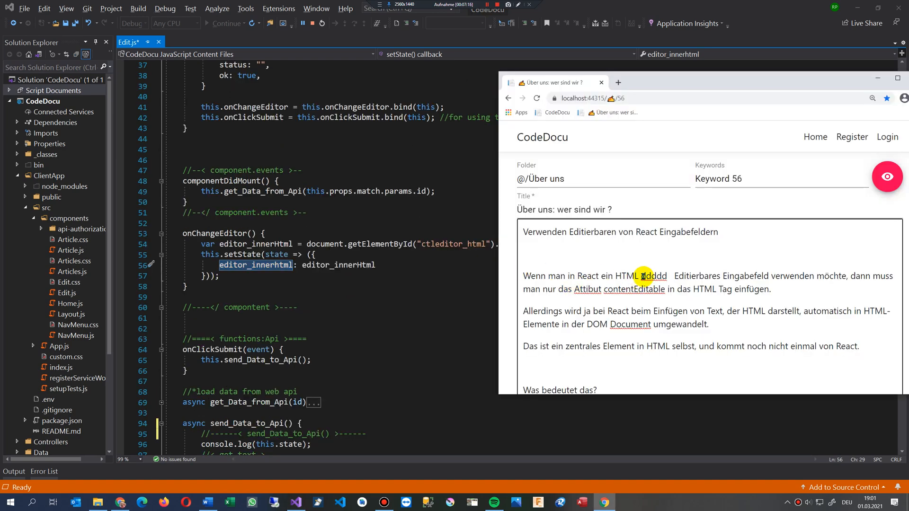
pyautogui.doubleClick(653, 275)
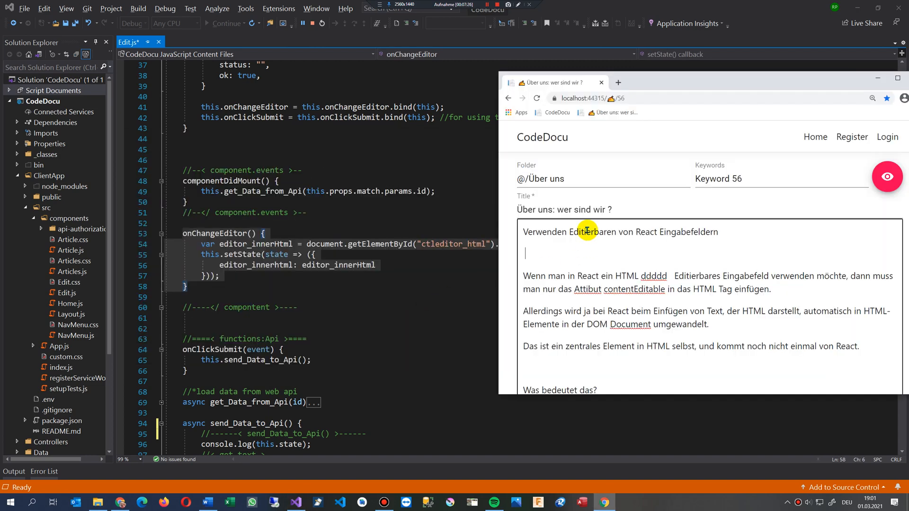
pyautogui.moveTo(630, 237)
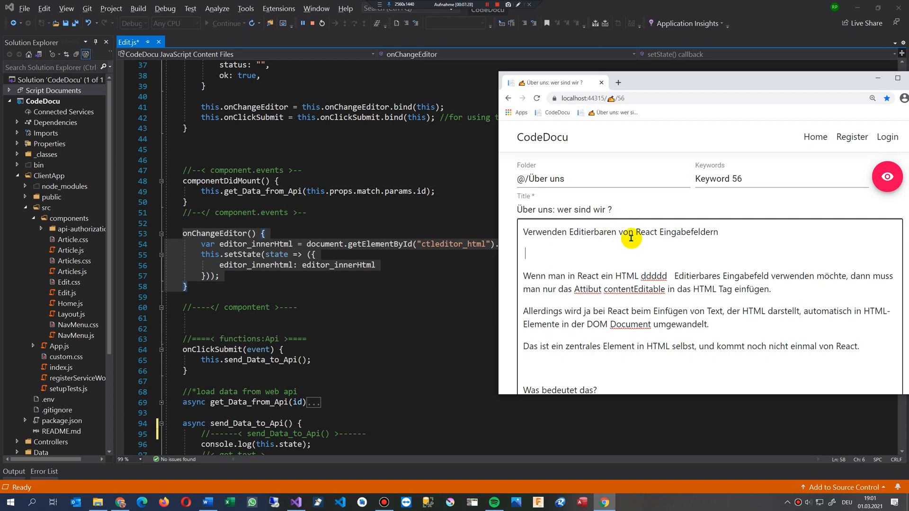
pyautogui.scroll(-3)
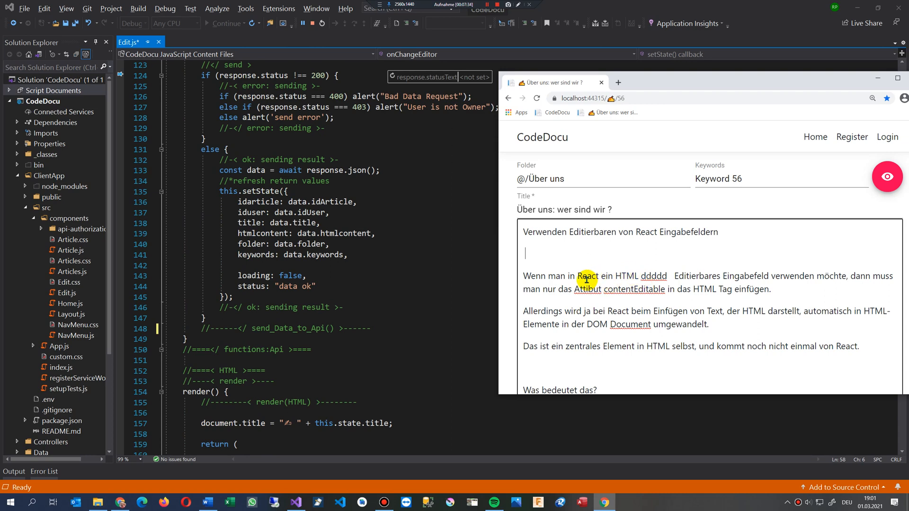
pyautogui.scroll(-3)
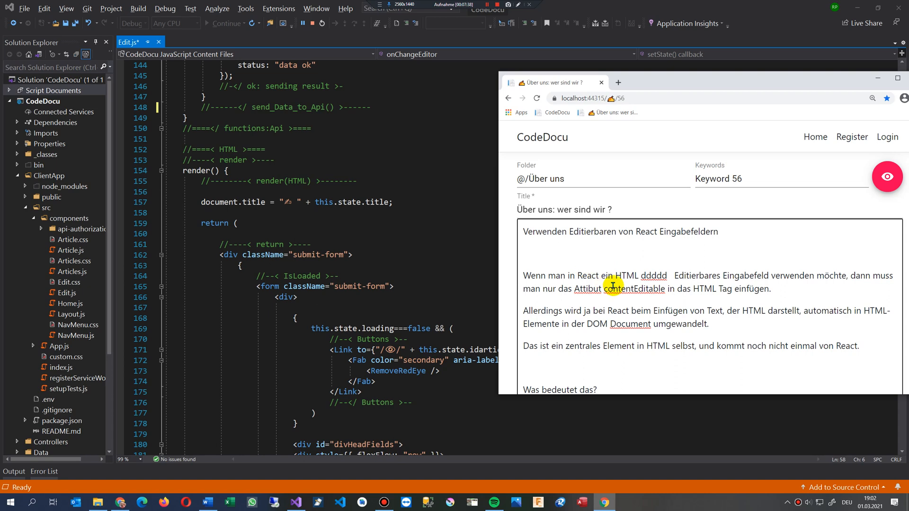
# Scroll to the code example and select the div's value binding line in Edit.js
pyautogui.scroll(-3)
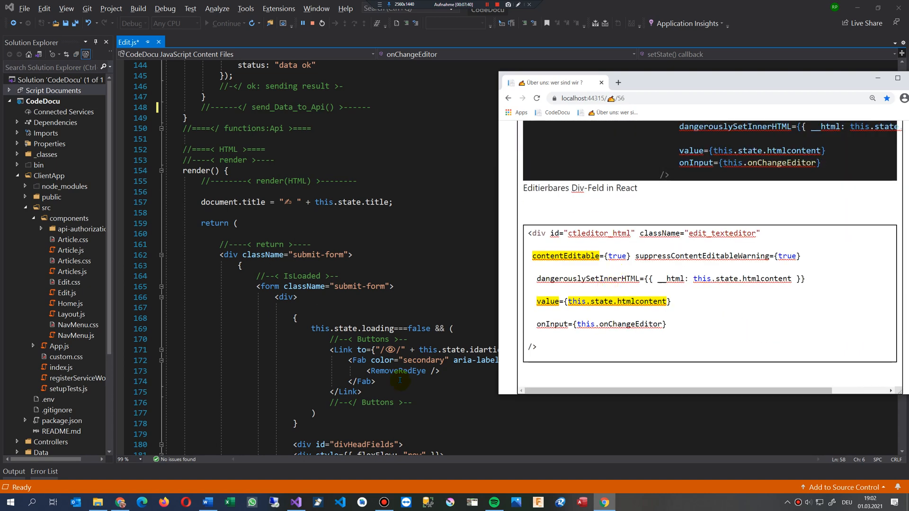
pyautogui.scroll(-3)
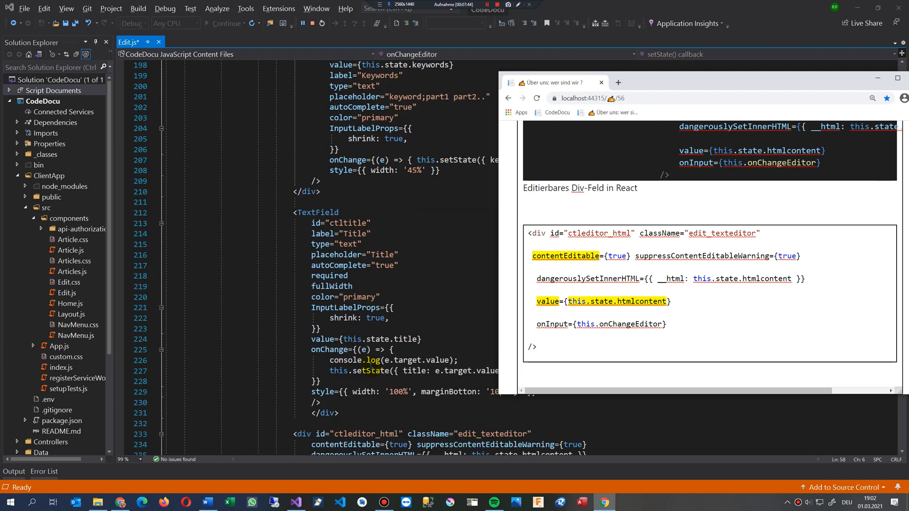
pyautogui.scroll(-3)
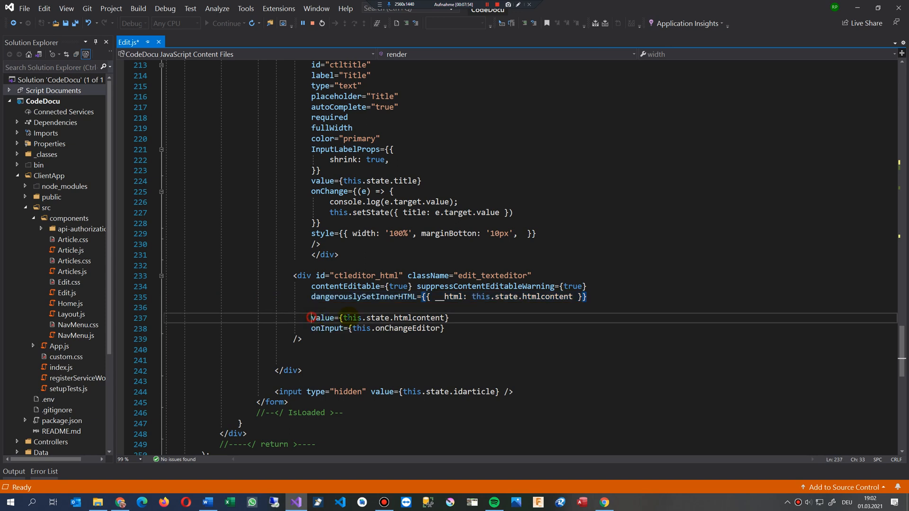
pyautogui.moveTo(312, 318); pyautogui.dragTo(448, 318)
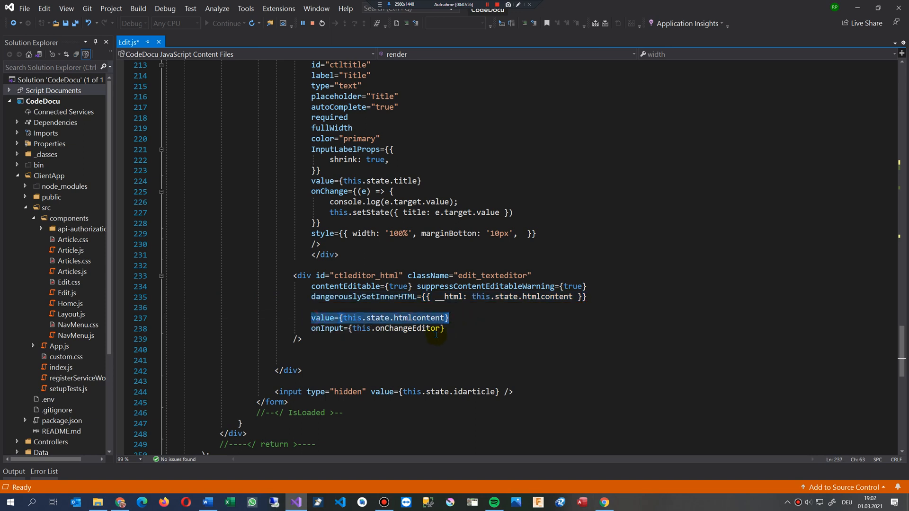